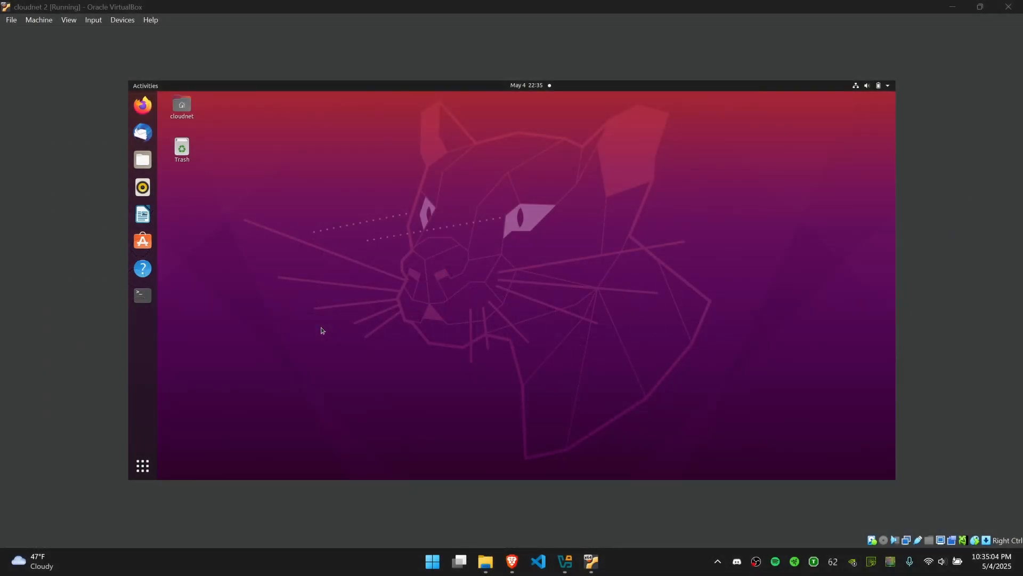
mouse_move(307, 315)
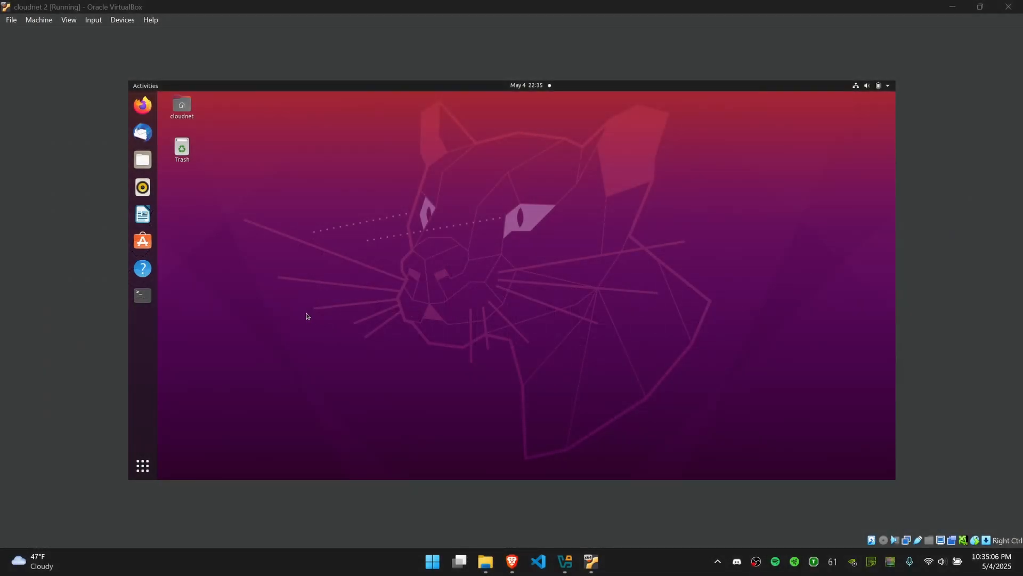
mouse_move(142, 295)
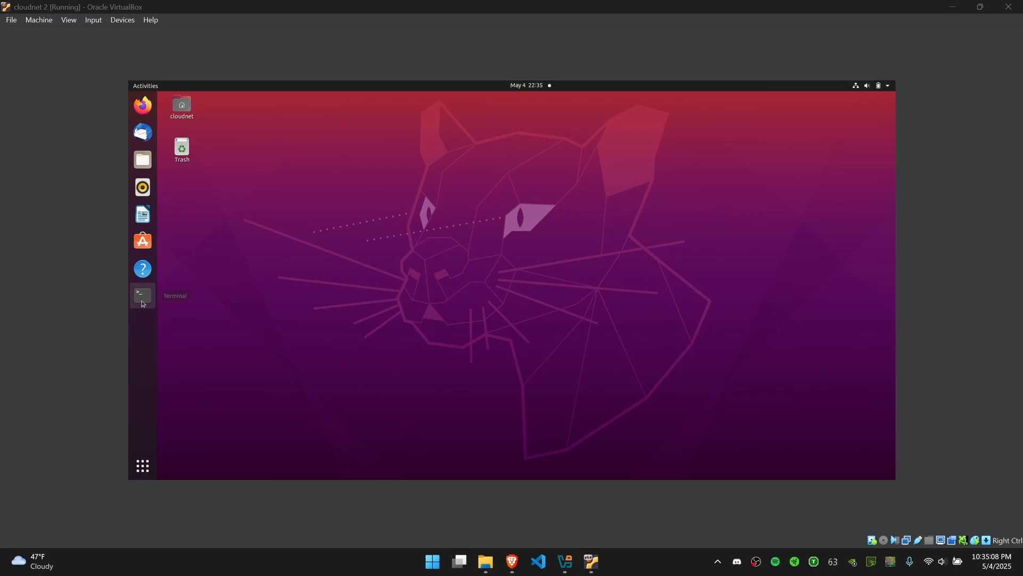
Step: Open a terminal and run snap --version, showing snap 2.68.4 on Ubuntu 20.04
click(142, 294)
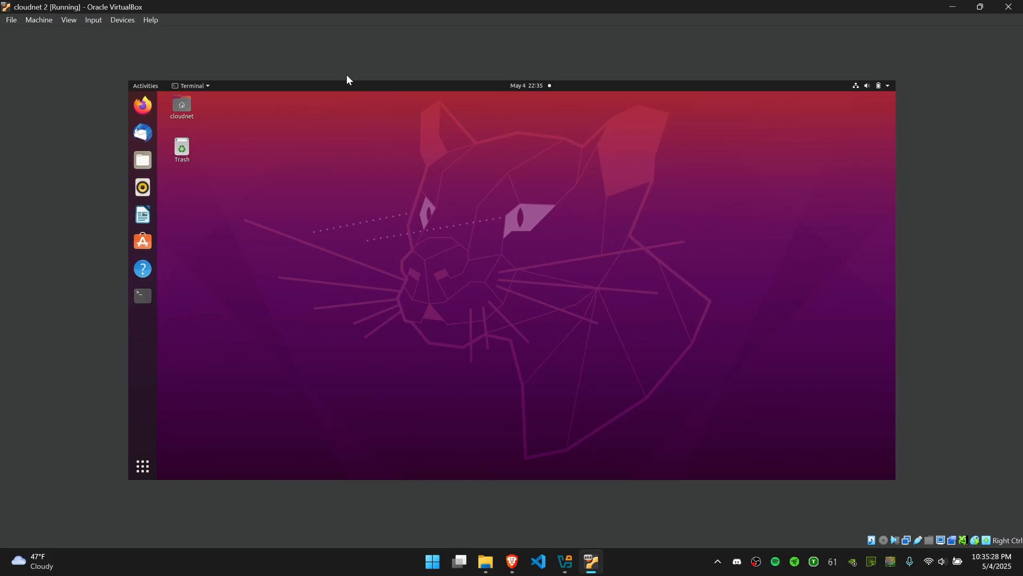
click(142, 295)
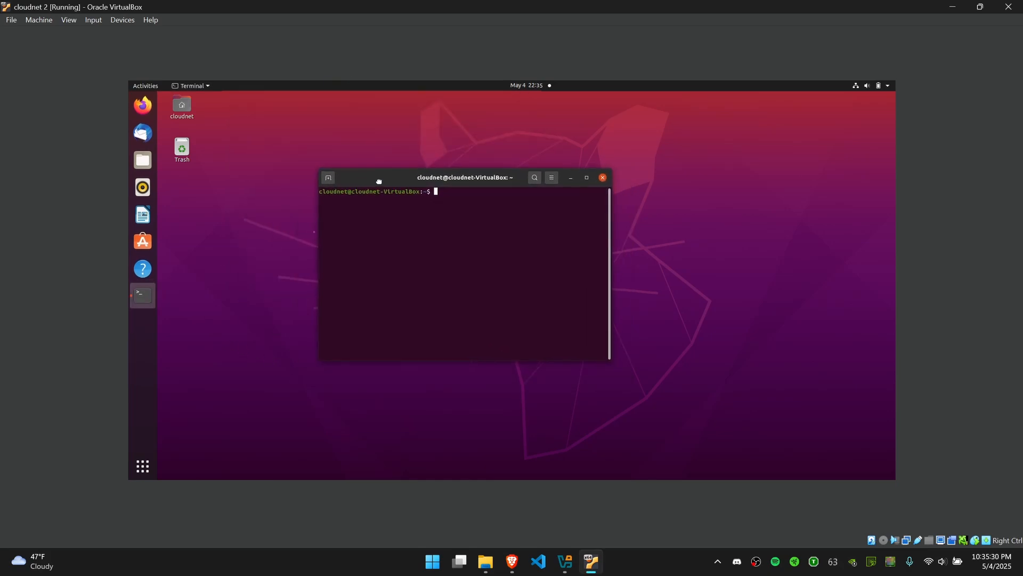
text(snap -)
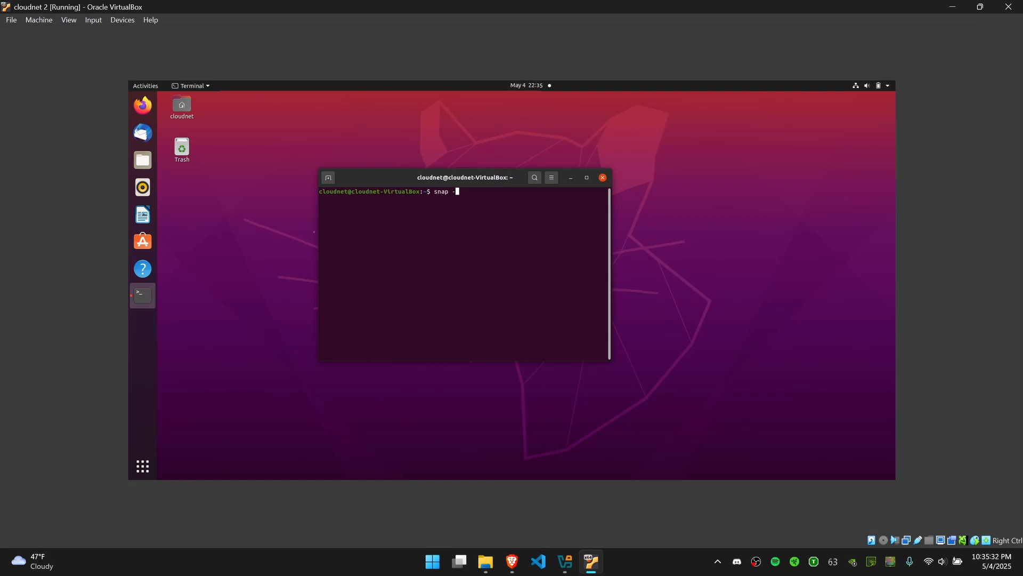
key(Return)
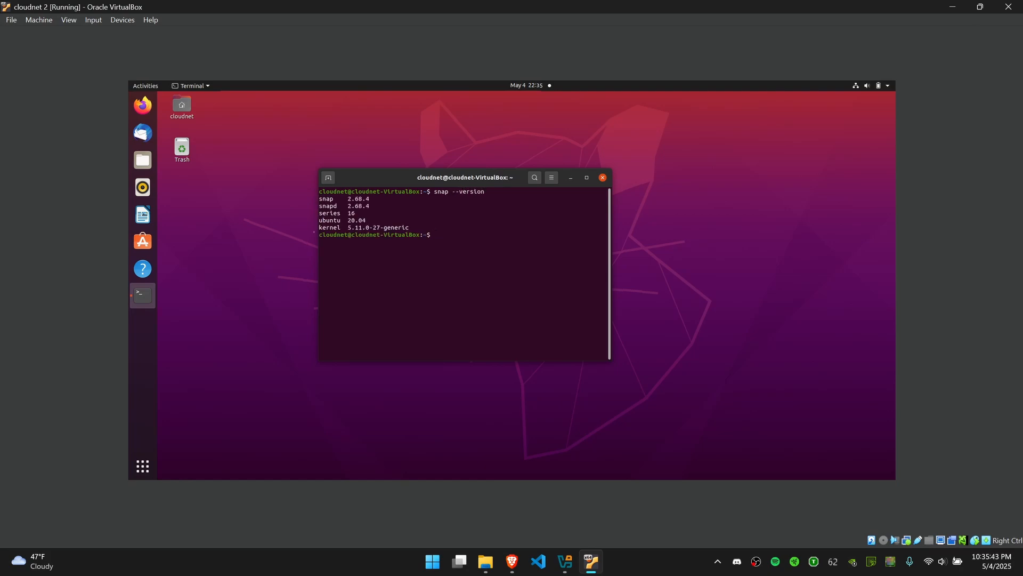
Step: Type 'sudo apt install snapd' at the prompt, then cancel it without running
text(sudo apt)
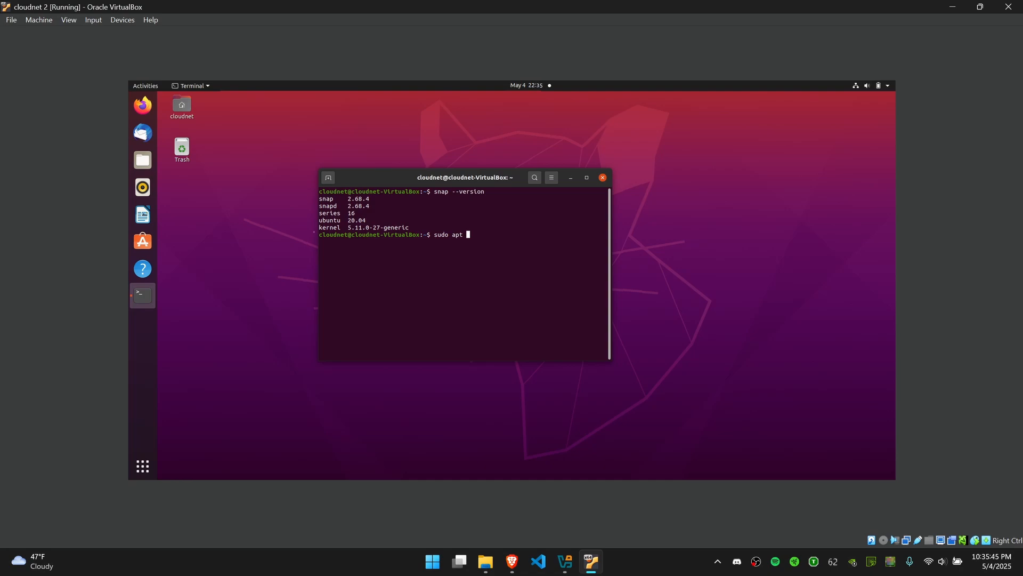
text(install snapd^C)
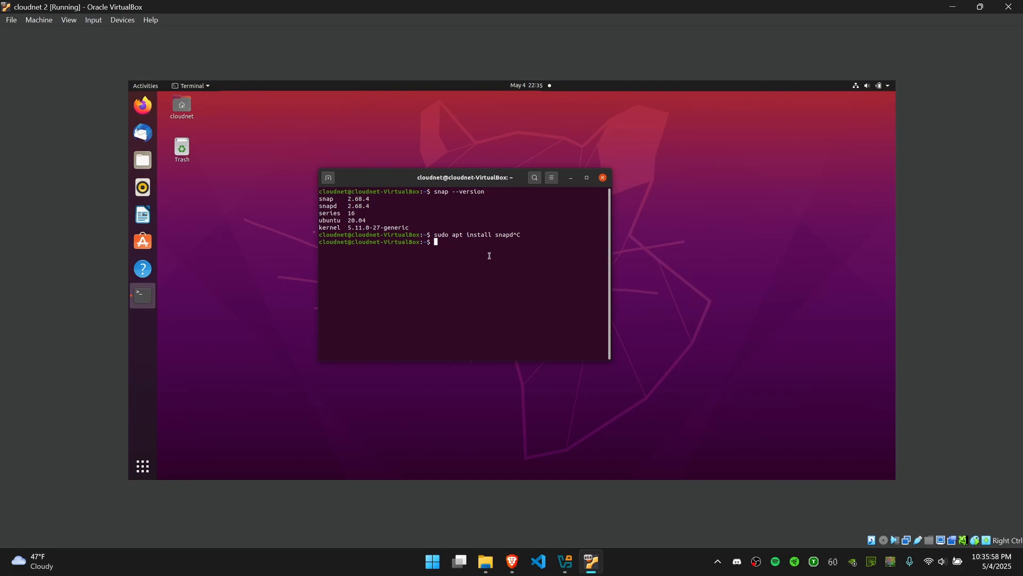
Step: Install VS Code with 'sudo snap install --classic code', entering the sudo password
text(sudo snap install)
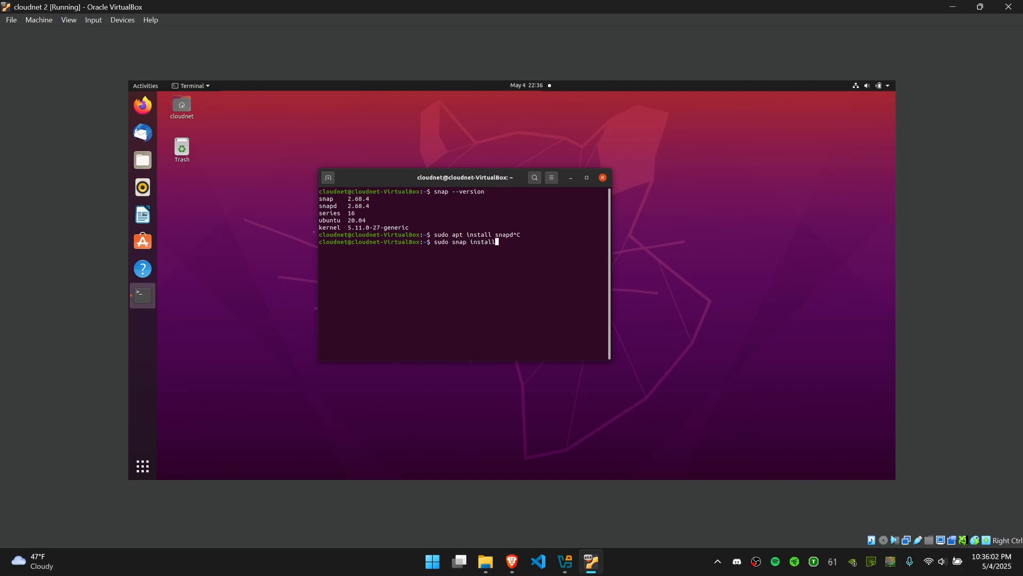
text(--classic)
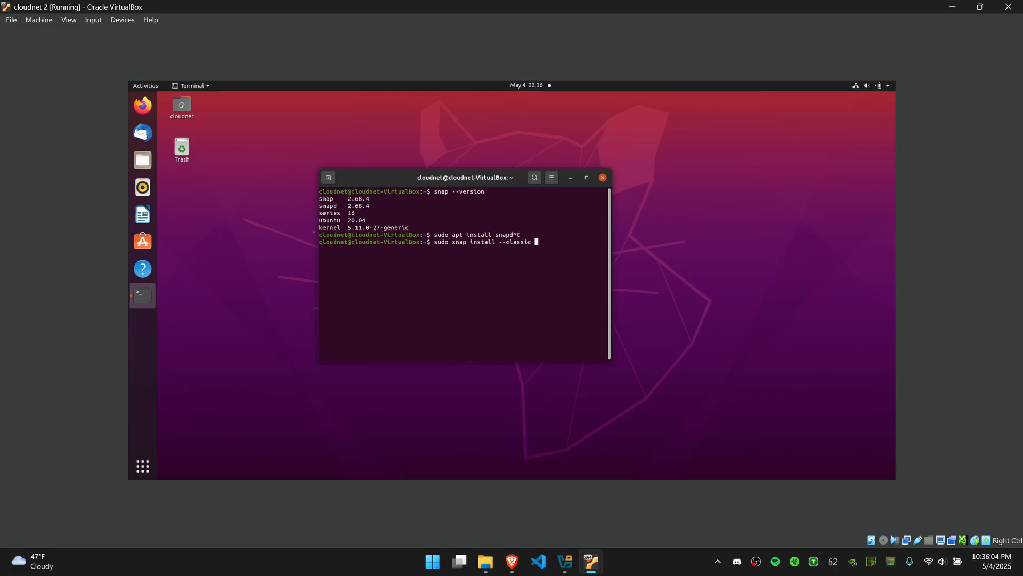
key(Return)
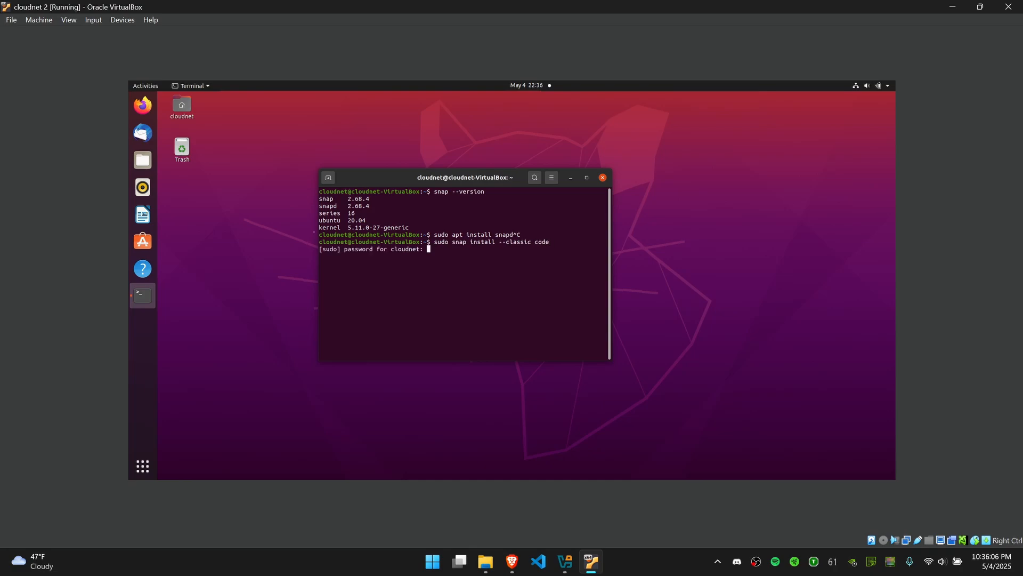
key(Return)
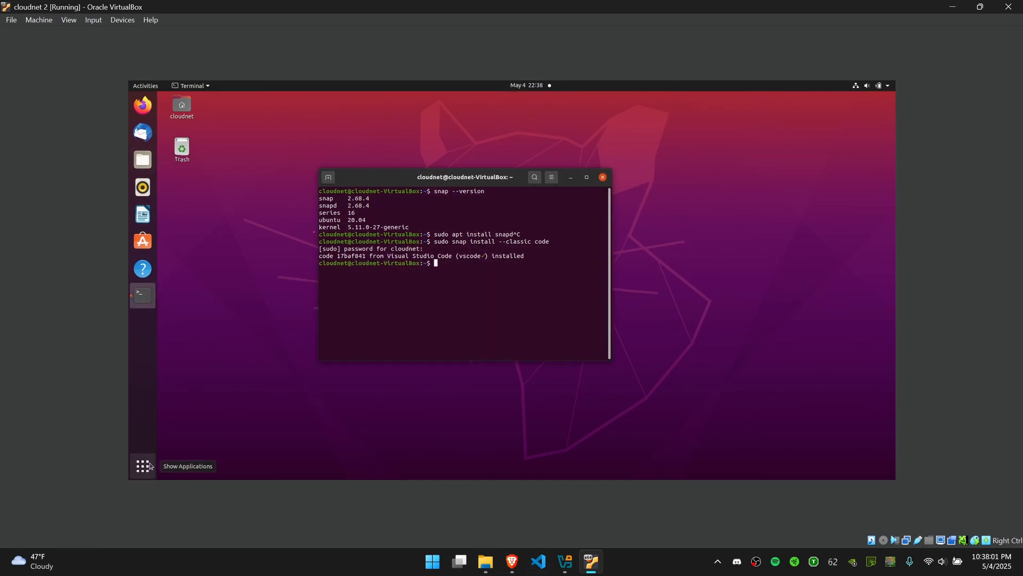
Step: Search Show Applications for 'code' and launch Visual Studio Code
click(142, 465)
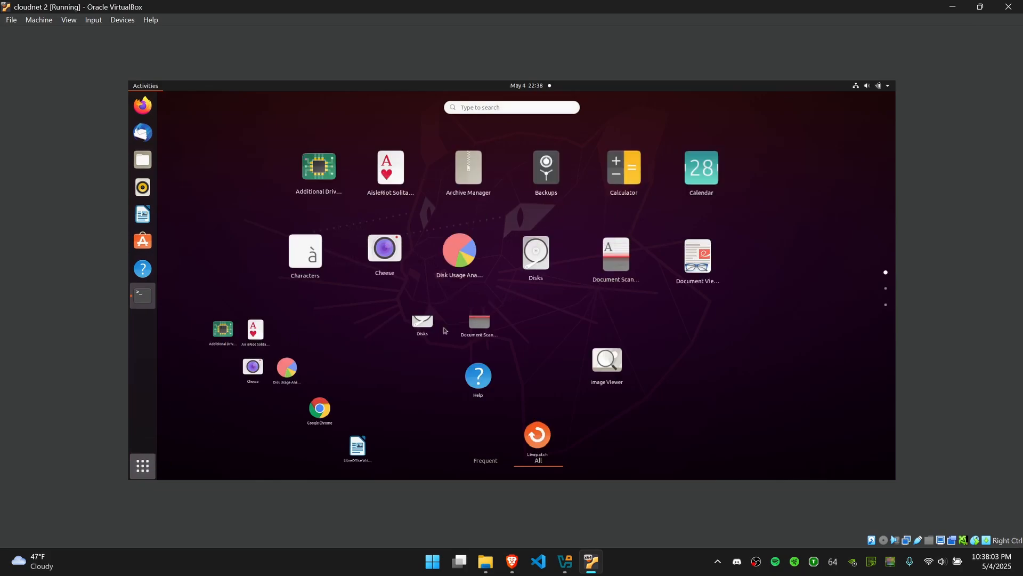
text(code)
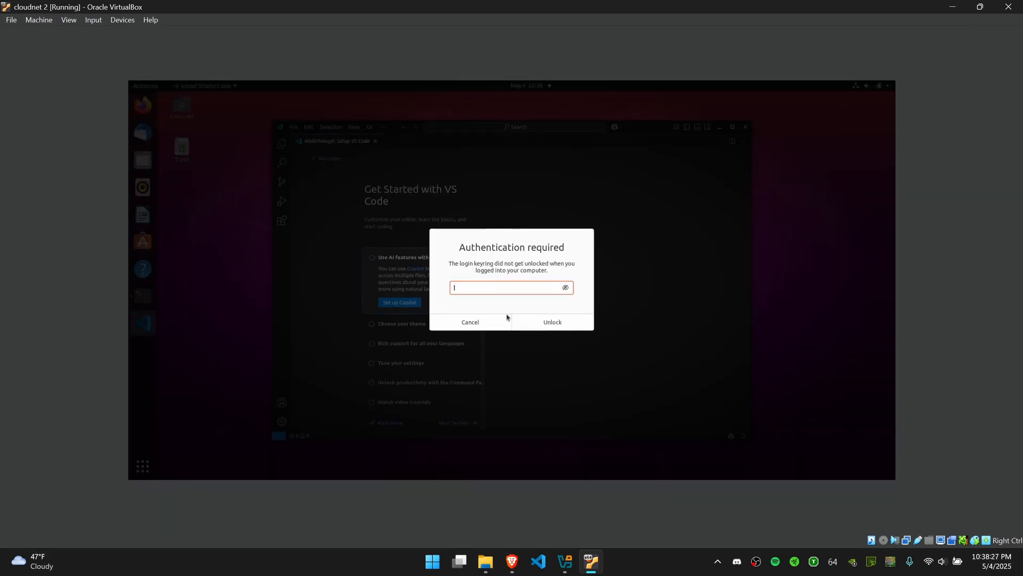
Step: Cancel the keyring authentication request and close the Setup VS Code walkthrough tab
click(469, 322)
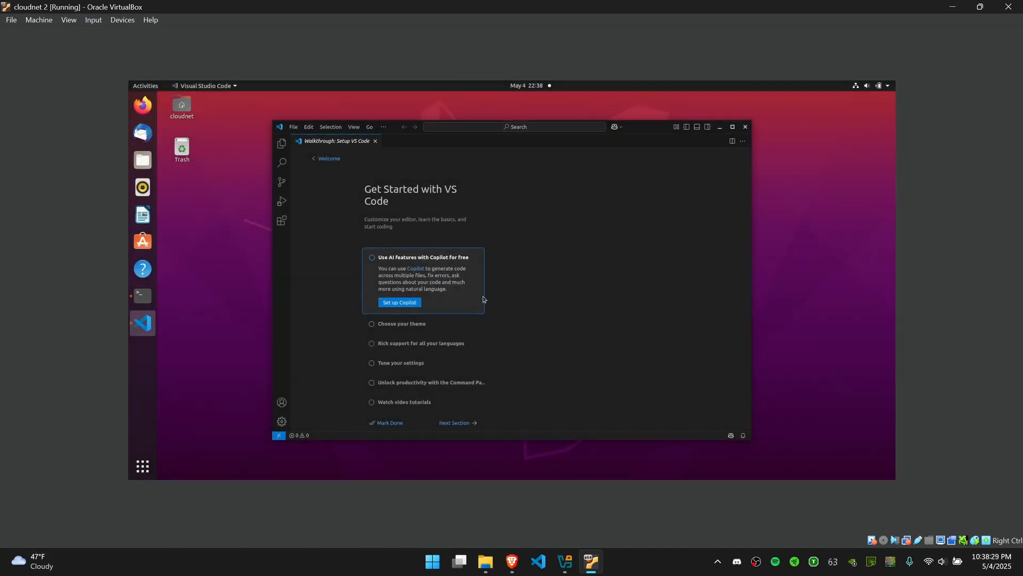
click(375, 140)
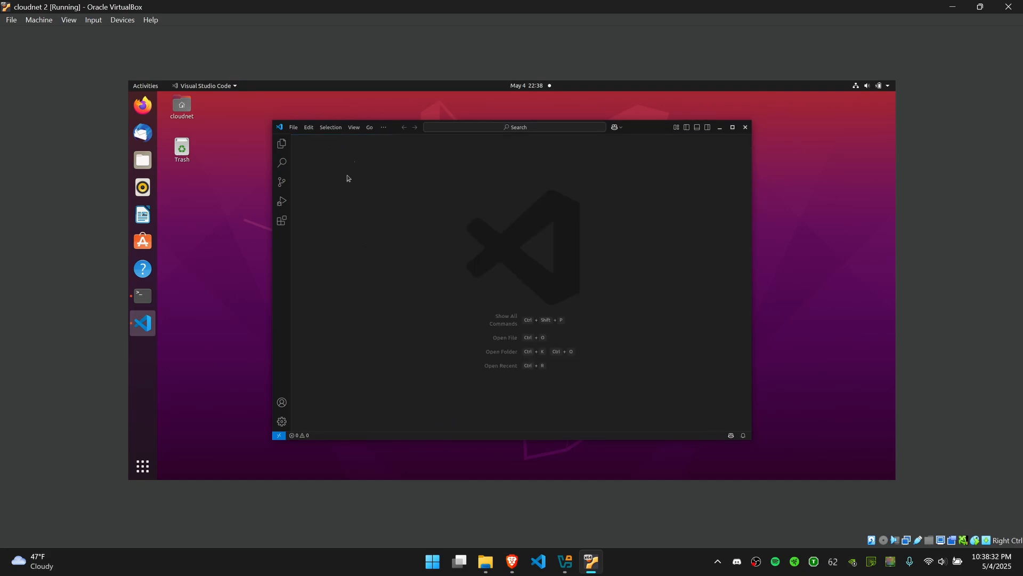
mouse_move(289, 444)
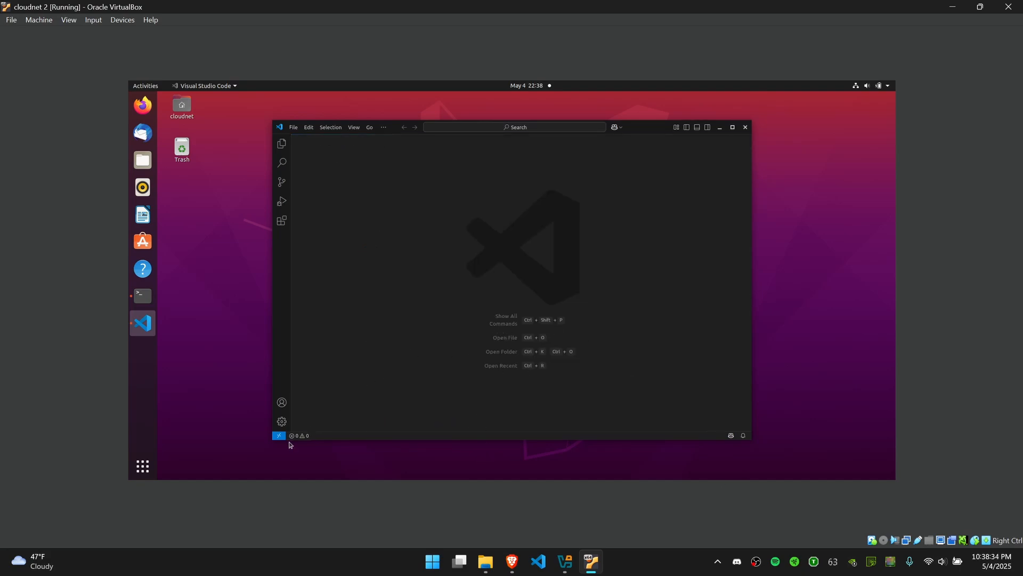
mouse_move(445, 283)
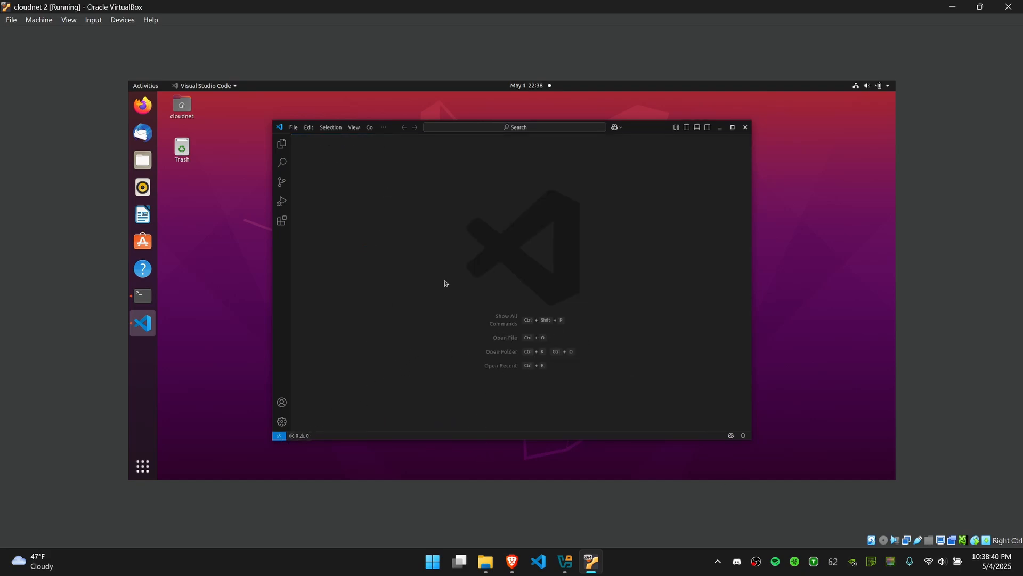